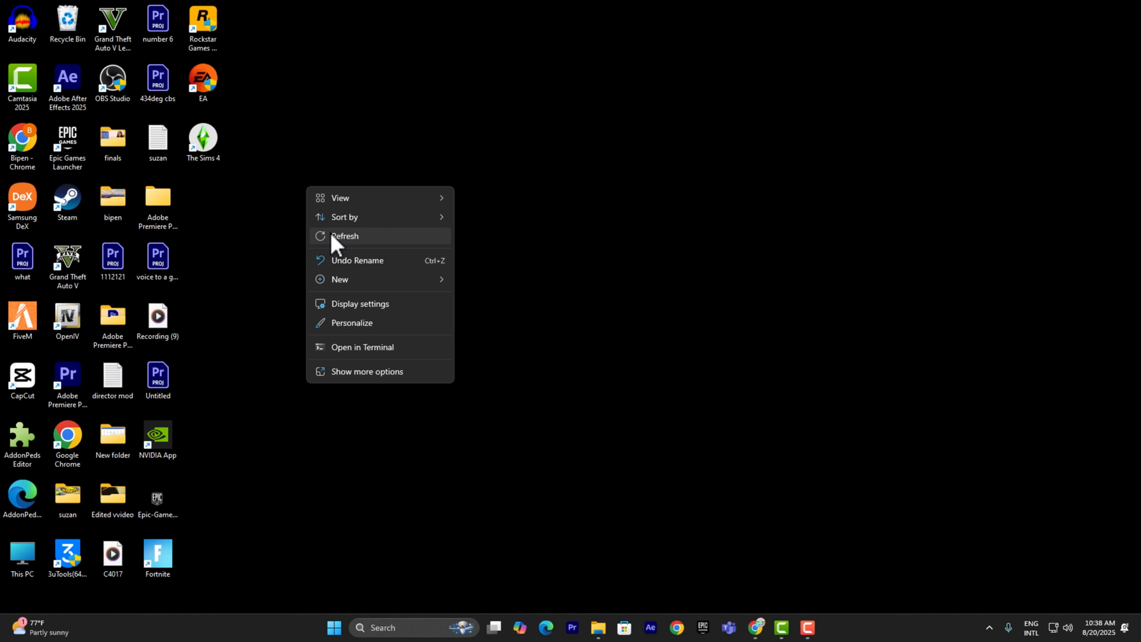
Refresh the desktop and bring up the EA account management page in Chrome
{"action": "left_click", "coordinate": [344, 236]}
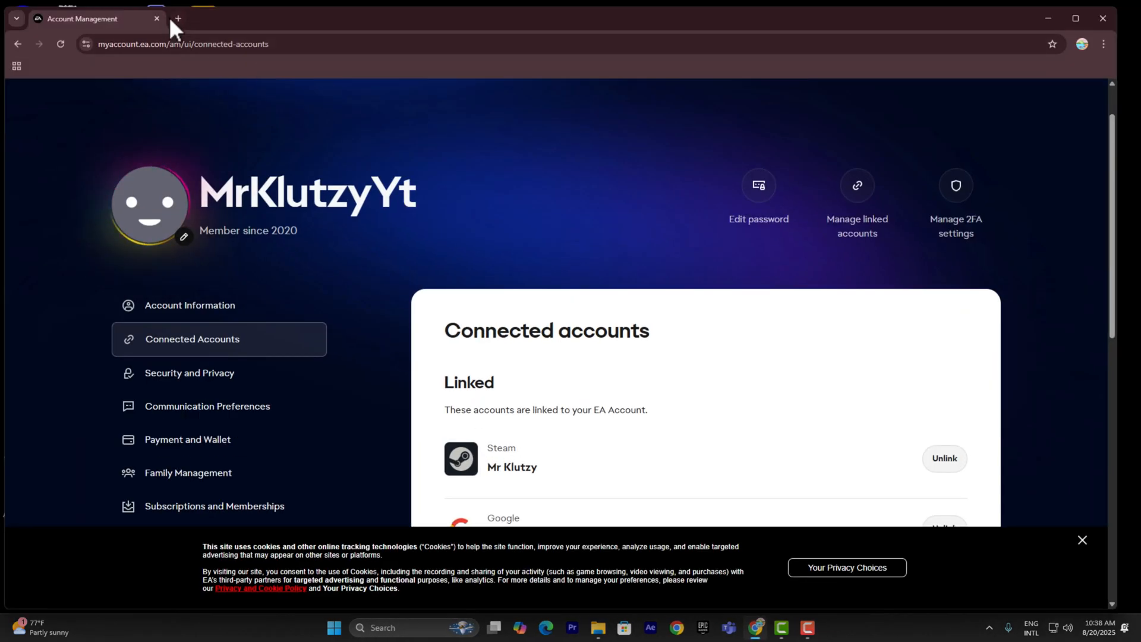
Search 'ea servers' in a new tab and review the official EA server status page showing services Online
{"action": "left_click", "coordinate": [178, 18]}
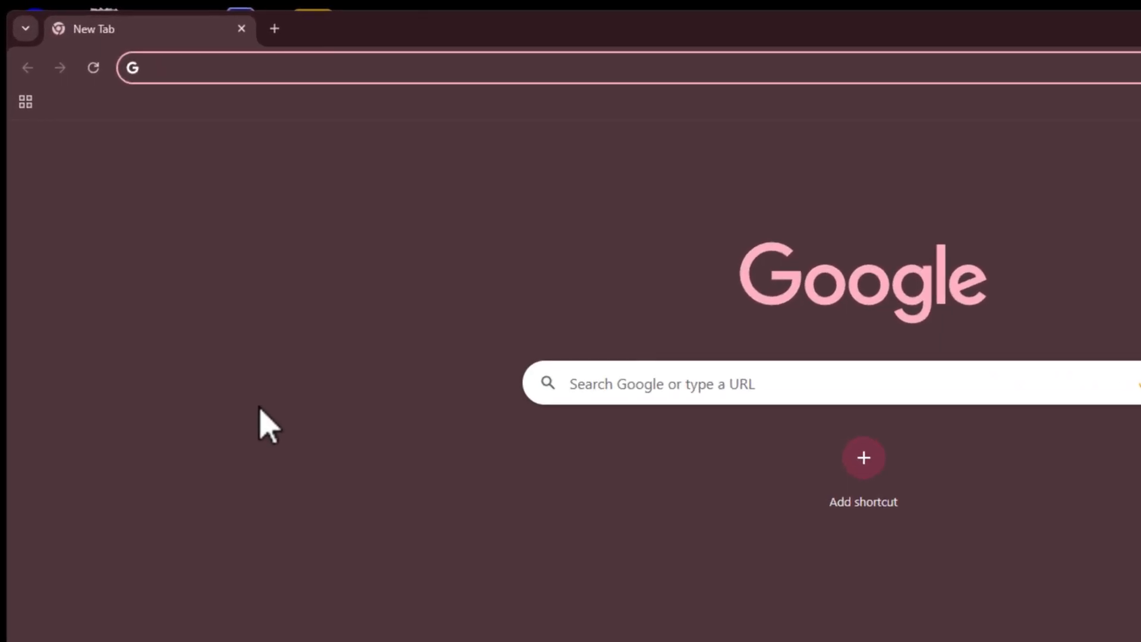
{"action": "type", "text": "ea servers"}
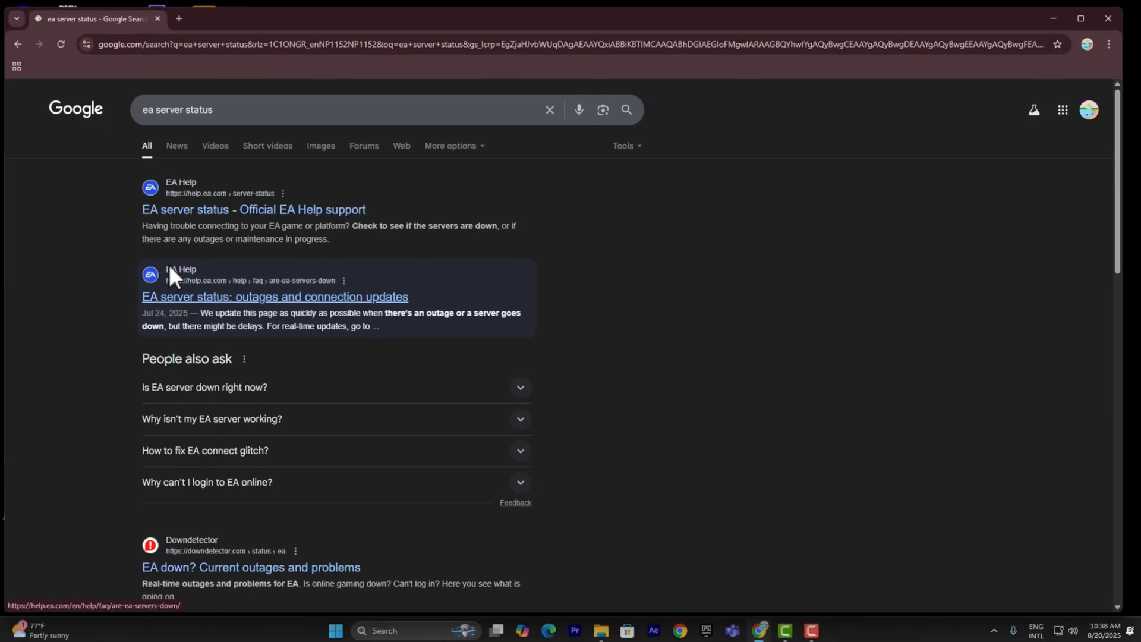
{"action": "left_click", "coordinate": [253, 210]}
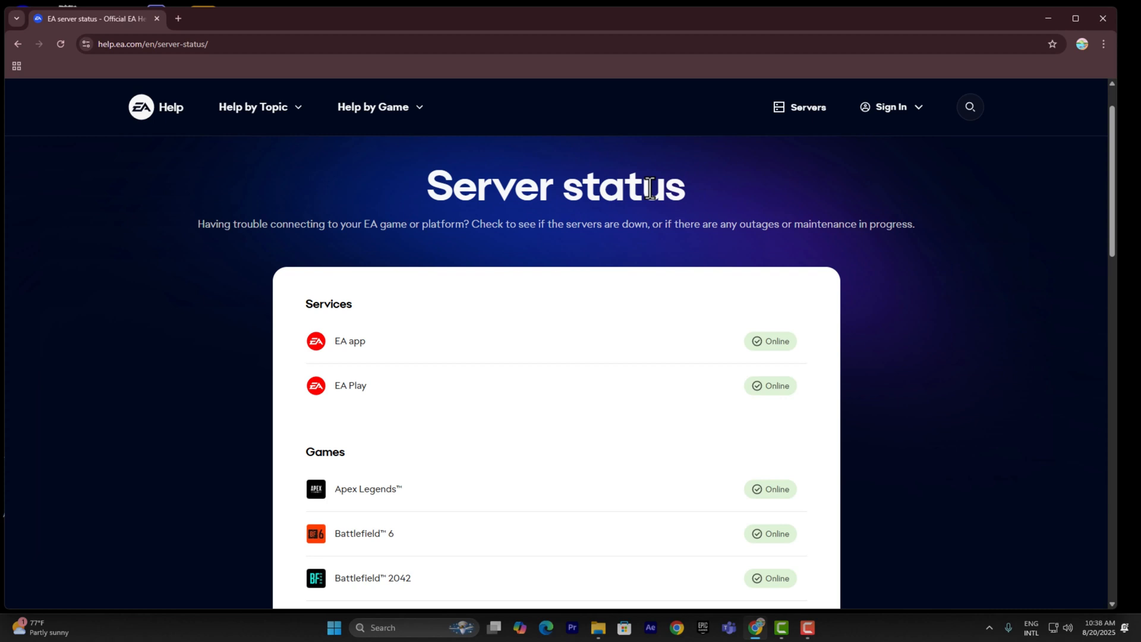
{"action": "scroll", "scroll_direction": "down", "scroll_amount": 3}
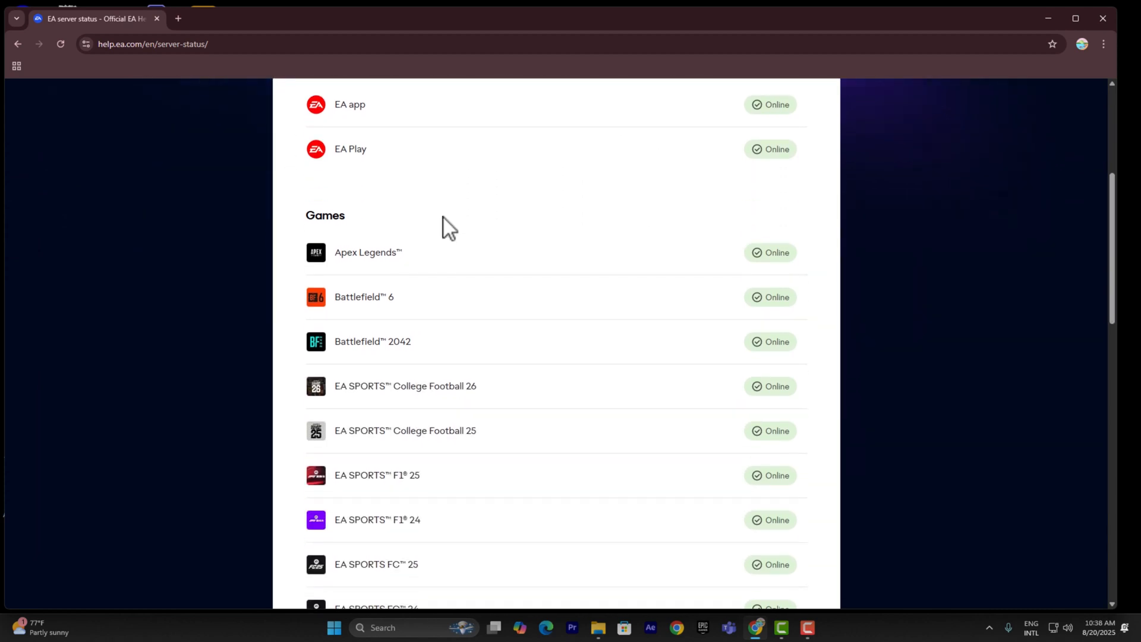
{"action": "scroll", "scroll_direction": "up", "scroll_amount": 3}
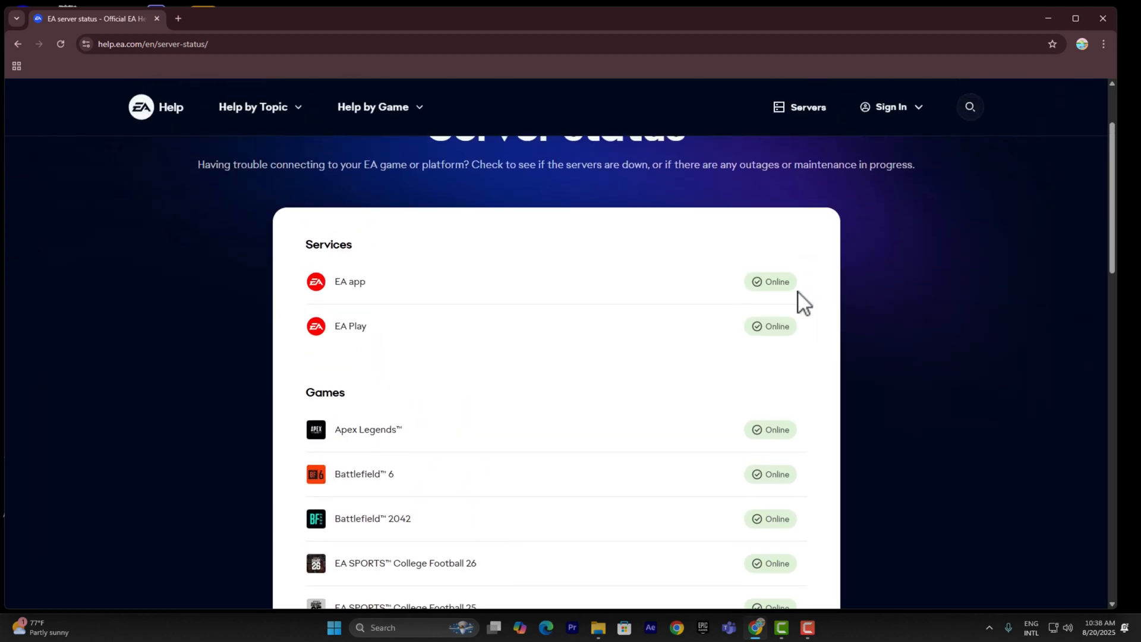
{"action": "scroll", "scroll_direction": "down", "scroll_amount": 3}
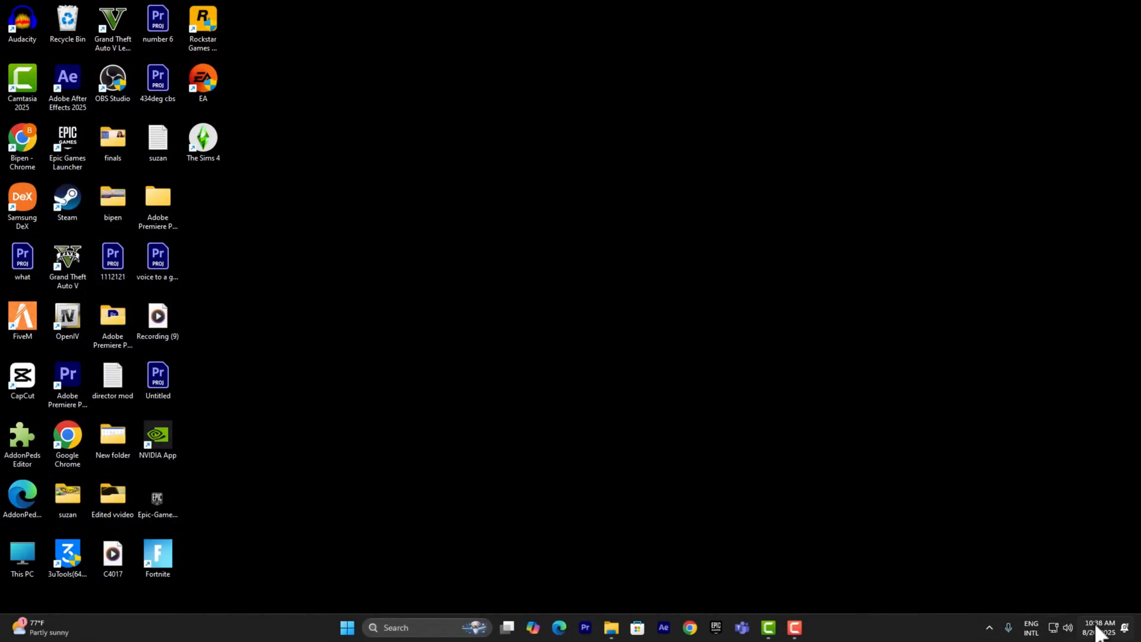
{"action": "mouse_move", "coordinate": [1054, 628]}
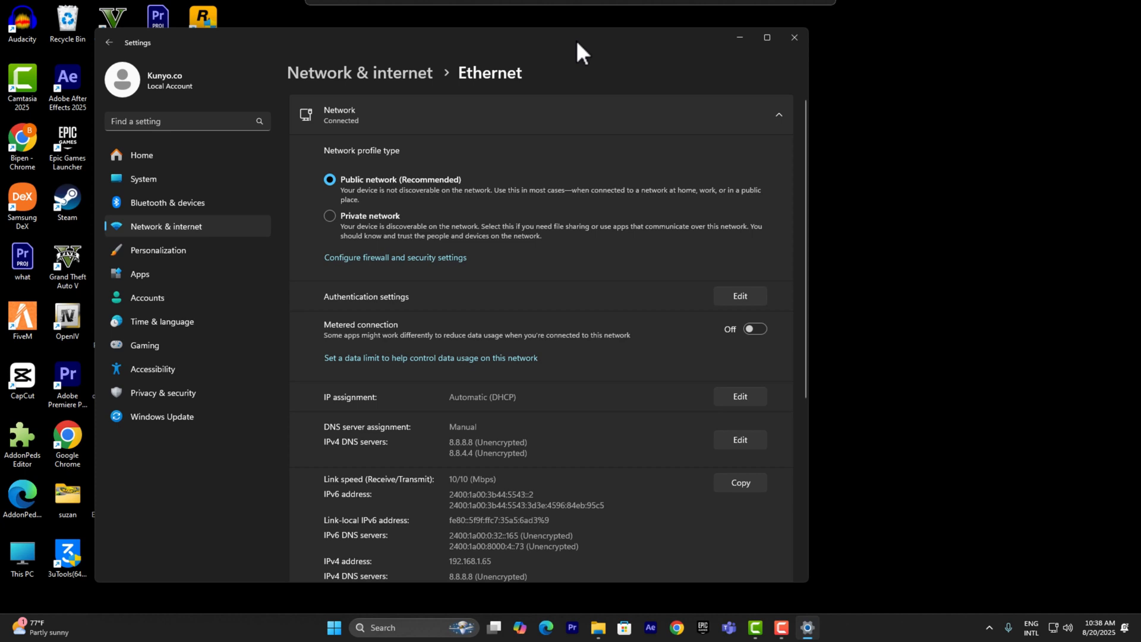
{"action": "mouse_move", "coordinate": [458, 418]}
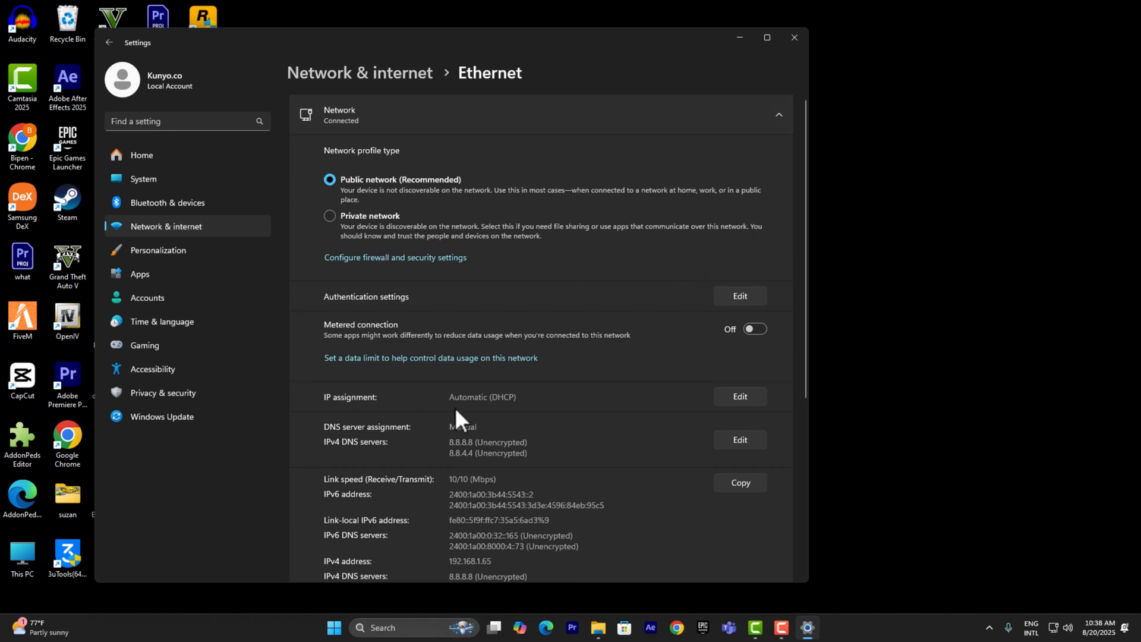
Scroll the Ethernet details down to the DNS server assignment section
{"action": "scroll", "scroll_direction": "down", "scroll_amount": 3}
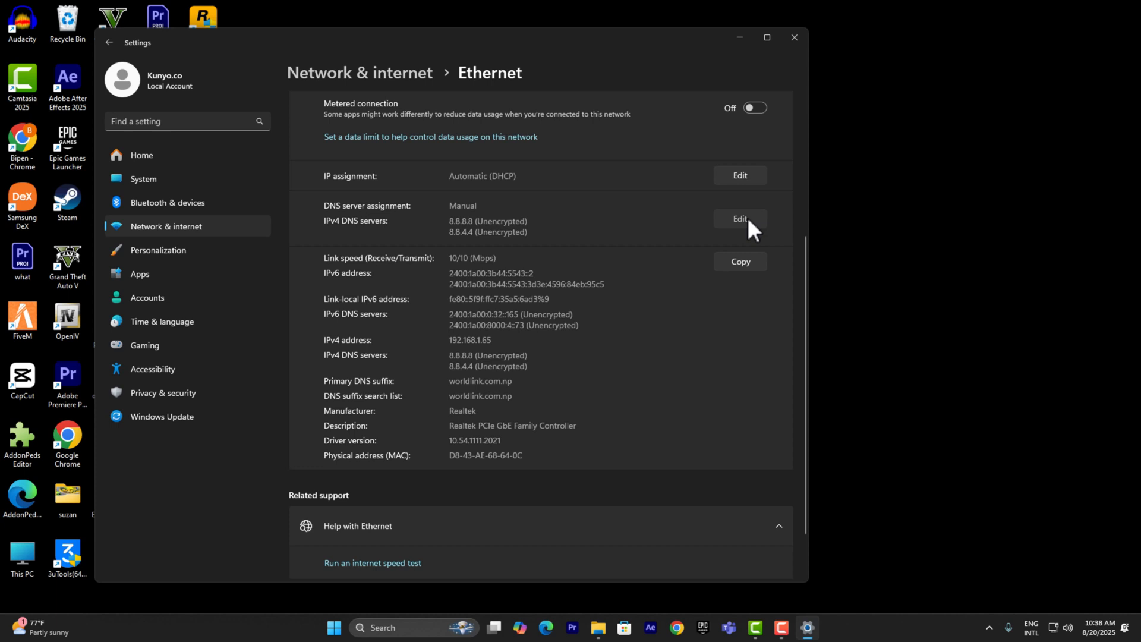
Set Ethernet DNS assignment to Manual with IPv4 servers 8.8.8.8 and 8.8.4.4 and save
{"action": "left_click", "coordinate": [739, 219]}
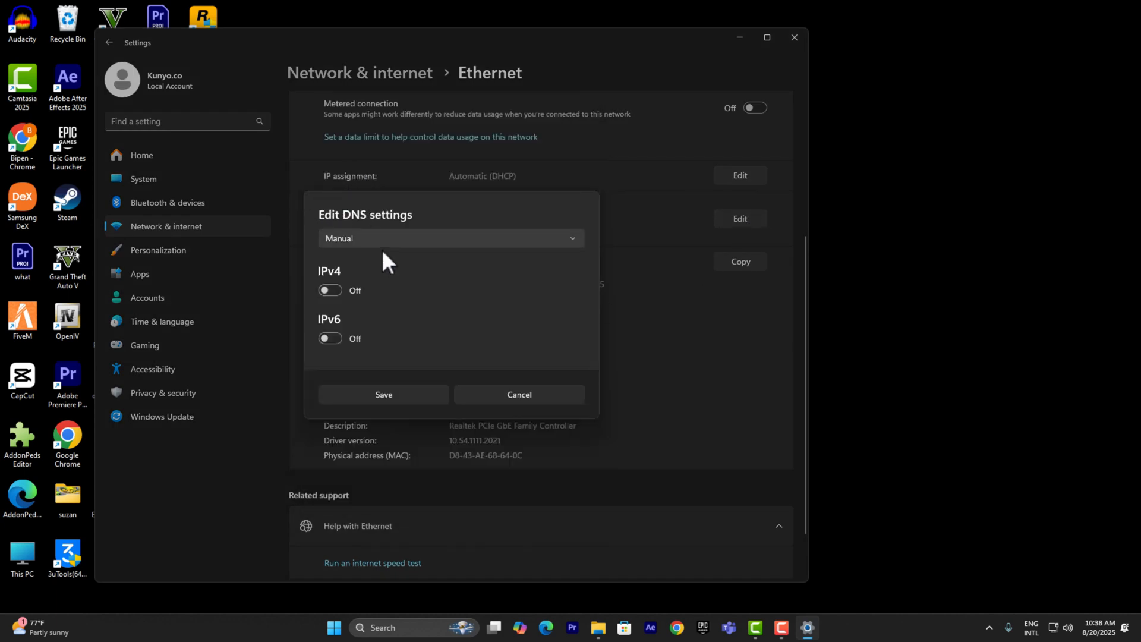
{"action": "left_click", "coordinate": [450, 238]}
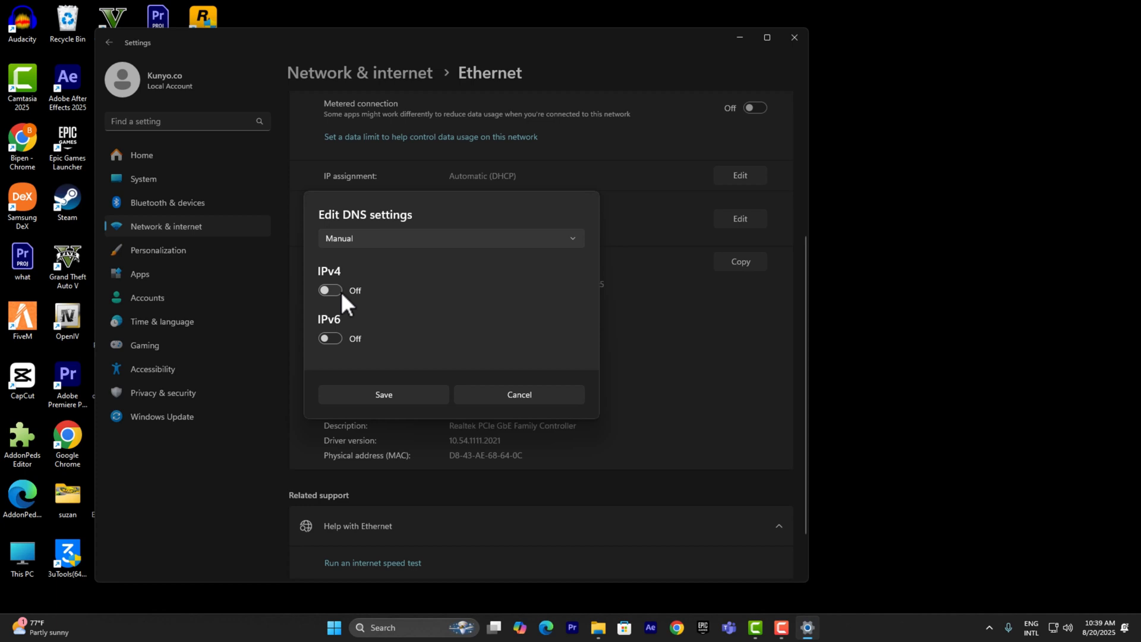
{"action": "left_click", "coordinate": [329, 290]}
{"action": "type", "text": "8.8.4.4"}
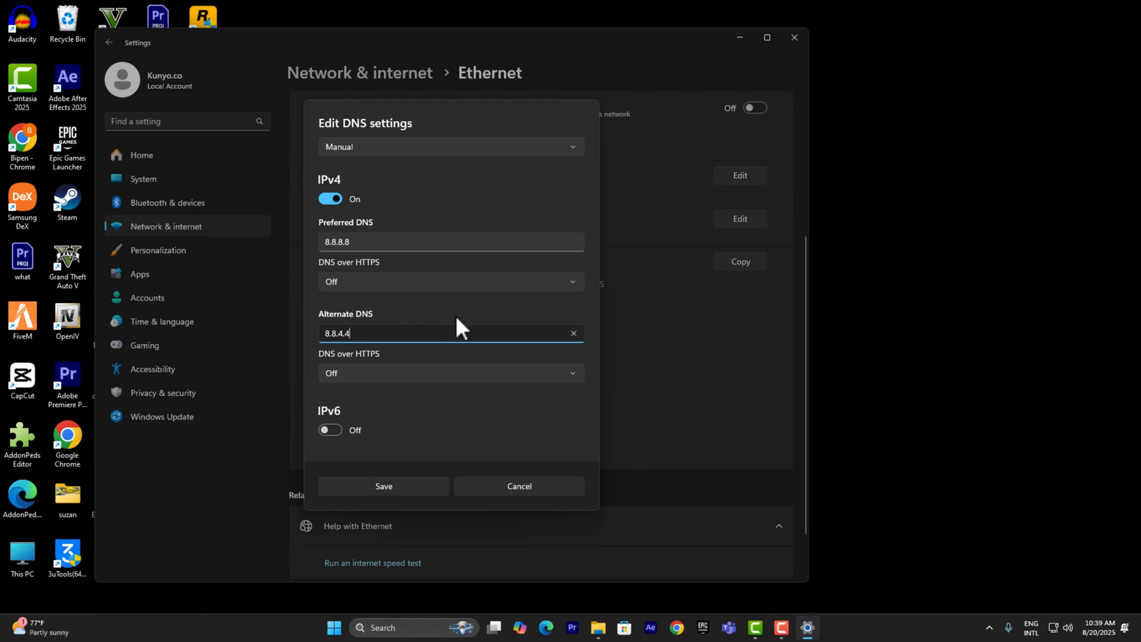
{"action": "left_click", "coordinate": [437, 242]}
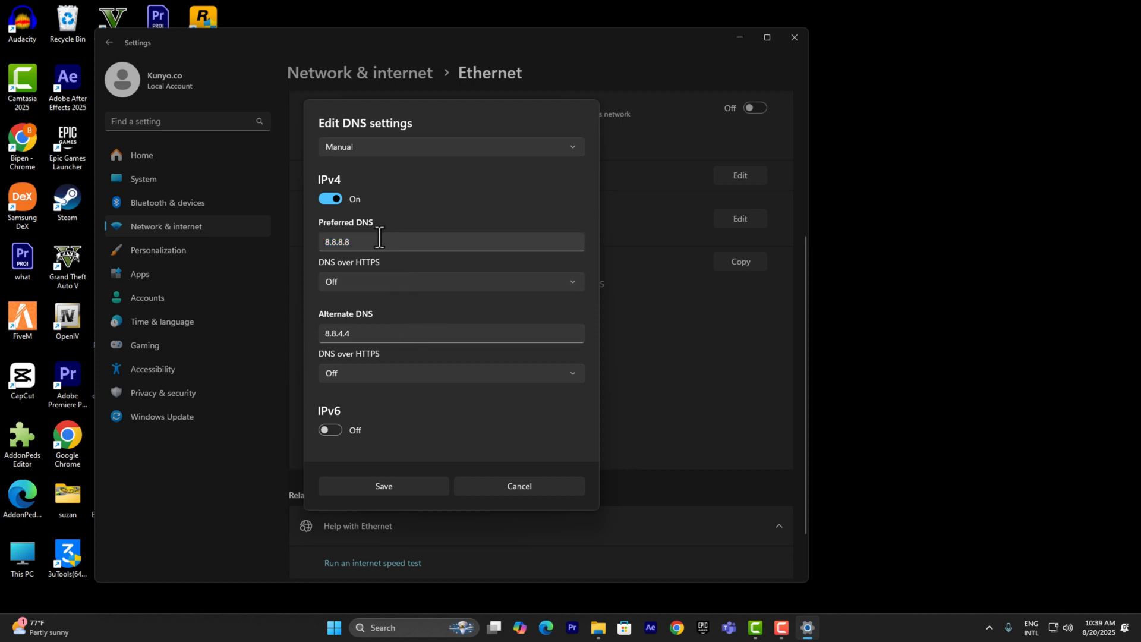
{"action": "mouse_move", "coordinate": [327, 300]}
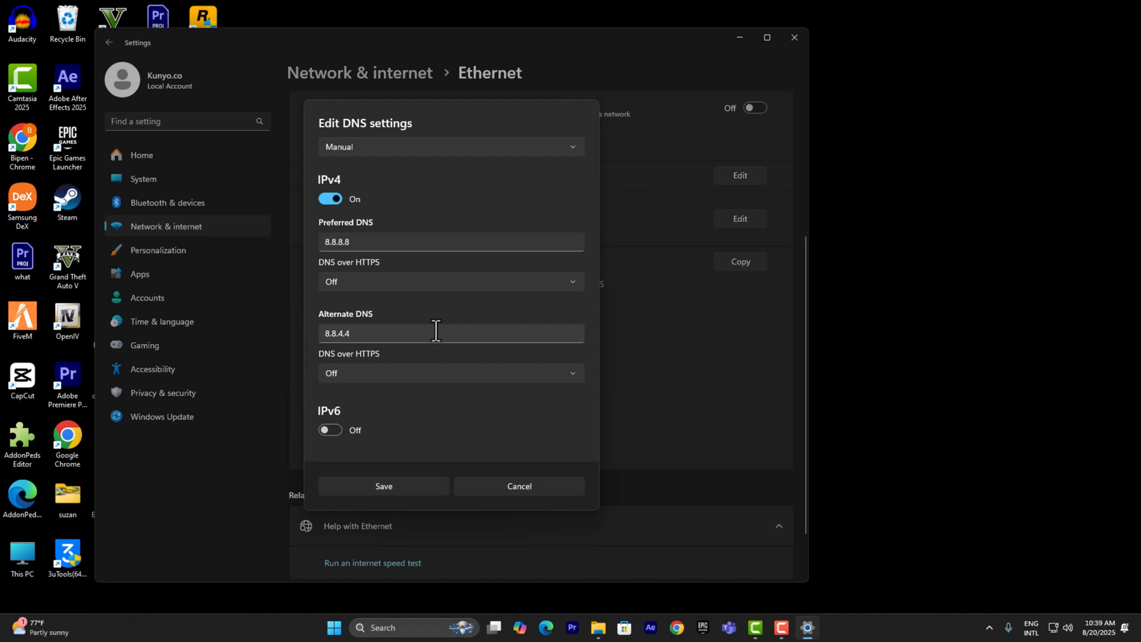
{"action": "mouse_move", "coordinate": [414, 460]}
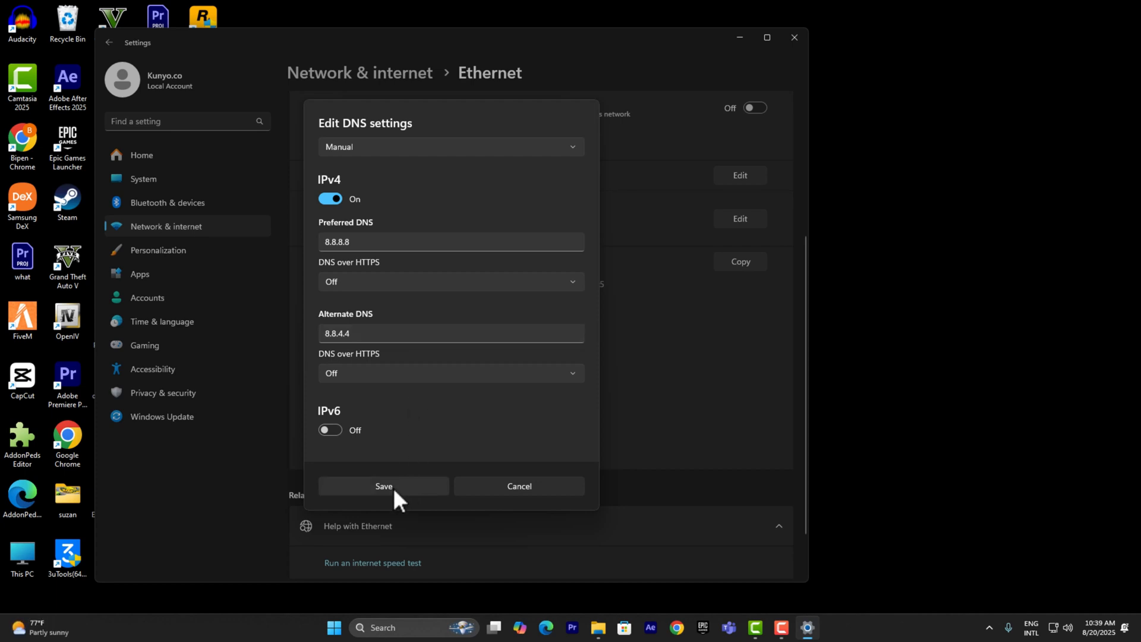
{"action": "left_click", "coordinate": [383, 486]}
{"action": "type", "text": "cmd"}
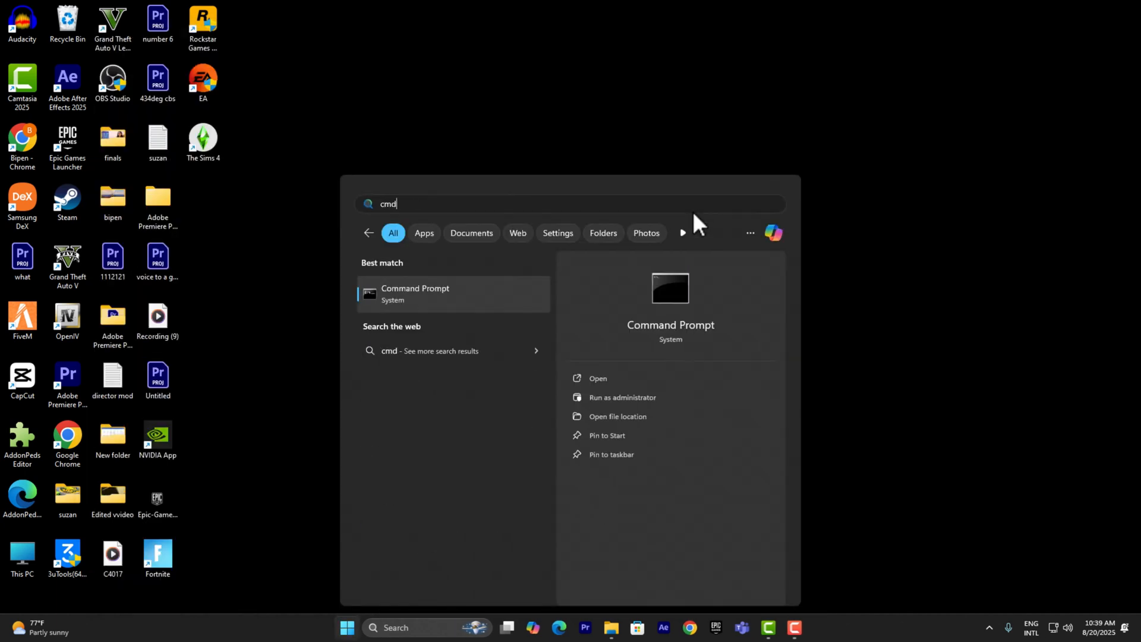
Launch Command Prompt as administrator from Start search
{"action": "right_click", "coordinate": [452, 293]}
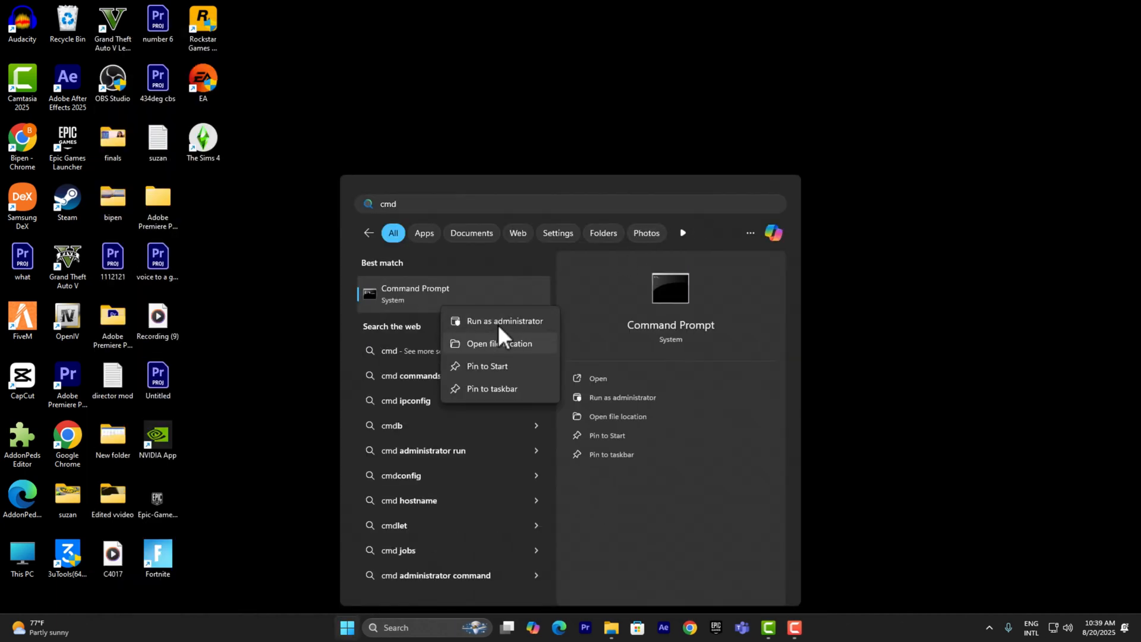
{"action": "left_click", "coordinate": [504, 320]}
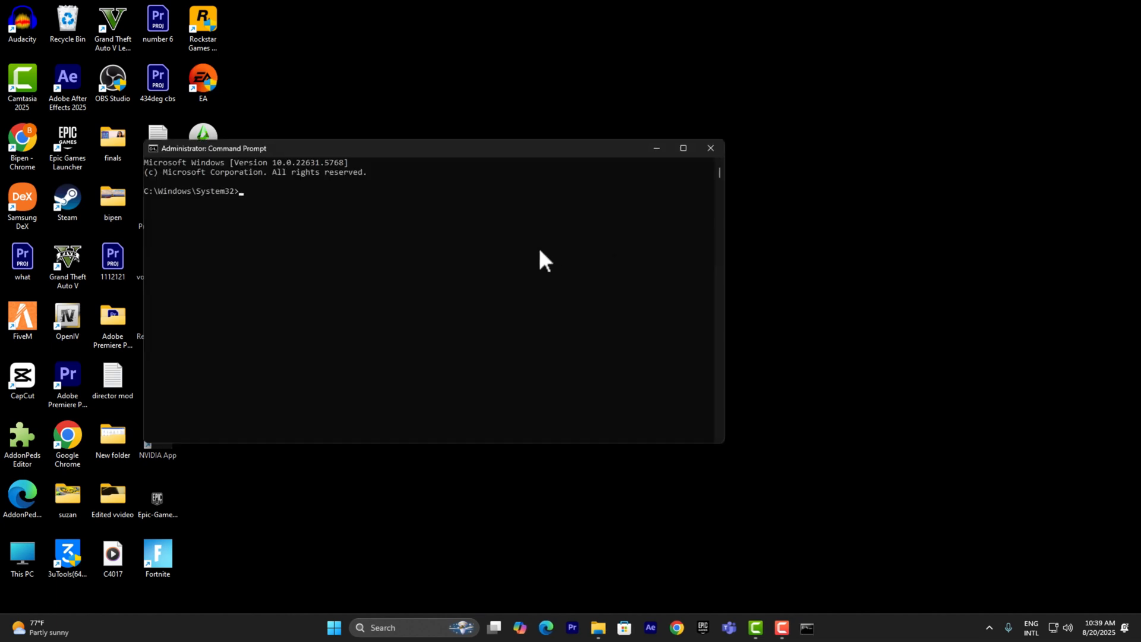
Run ipconfig /flushdns and ipconfig /renew, renewing the Ethernet adapter to 192.168.1.65
{"action": "left_click", "coordinate": [682, 148]}
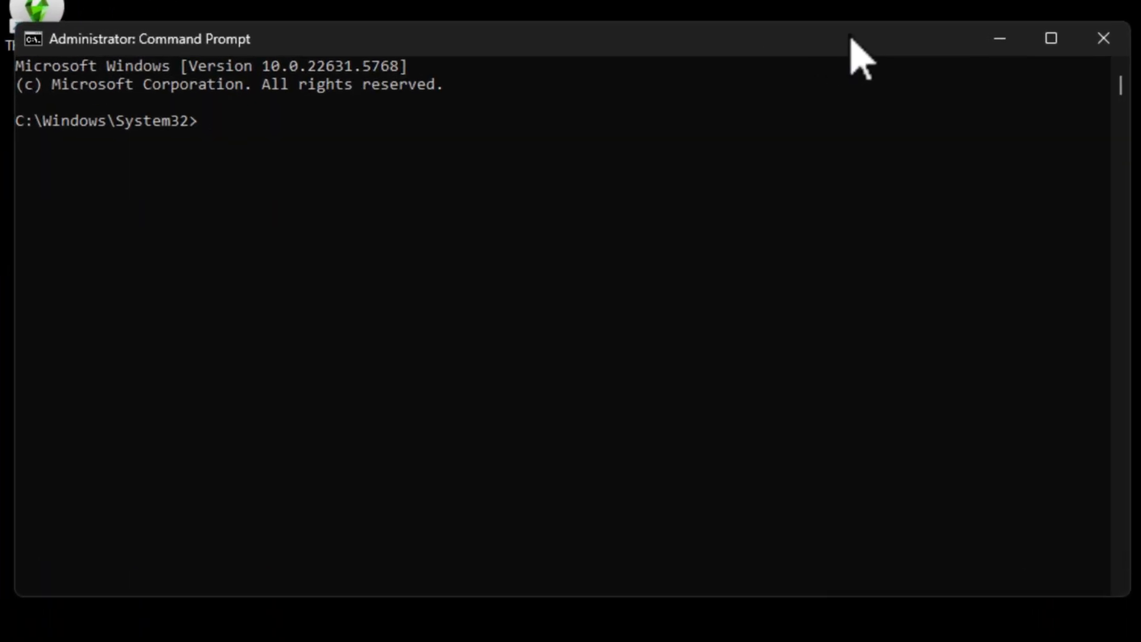
{"action": "type", "text": "ipconfi"}
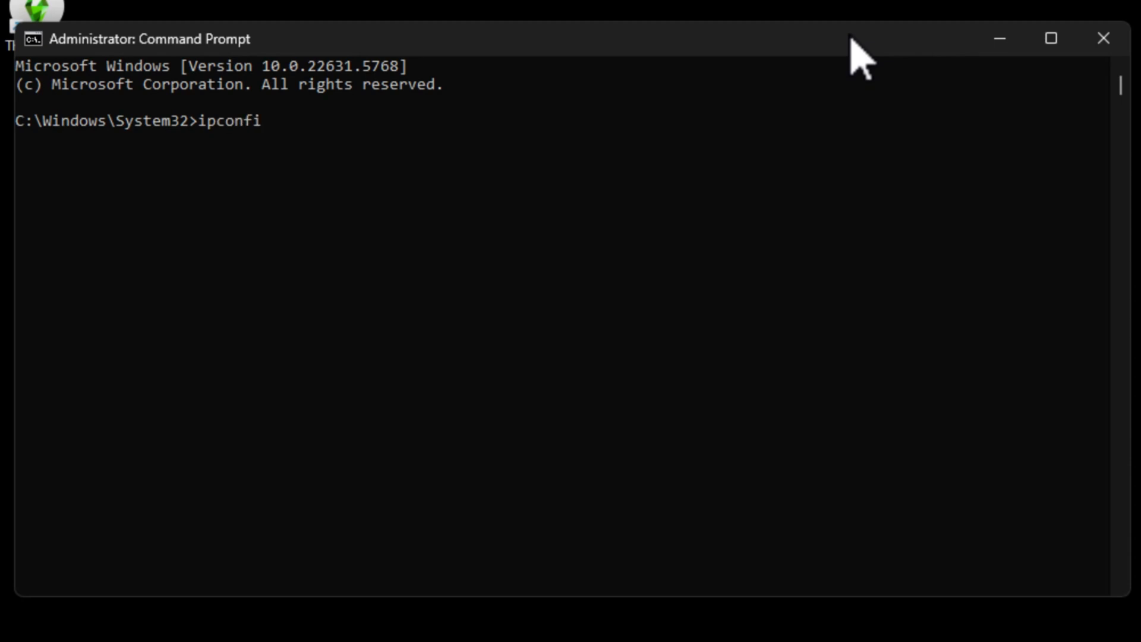
{"action": "type", "text": "g /flushdns"}
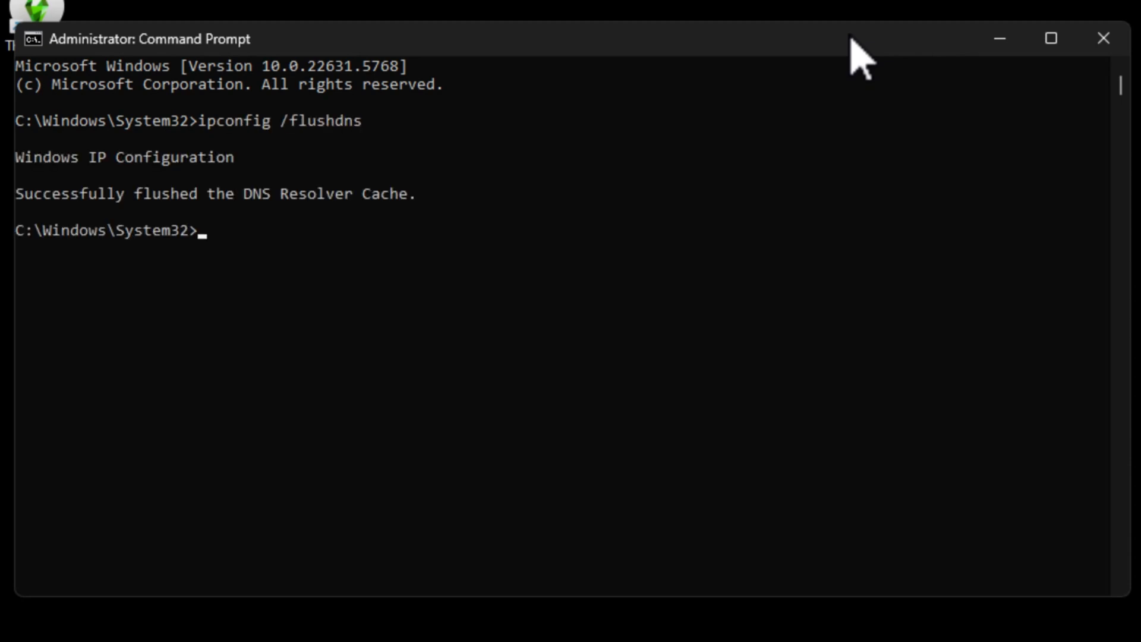
{"action": "type", "text": "i"}
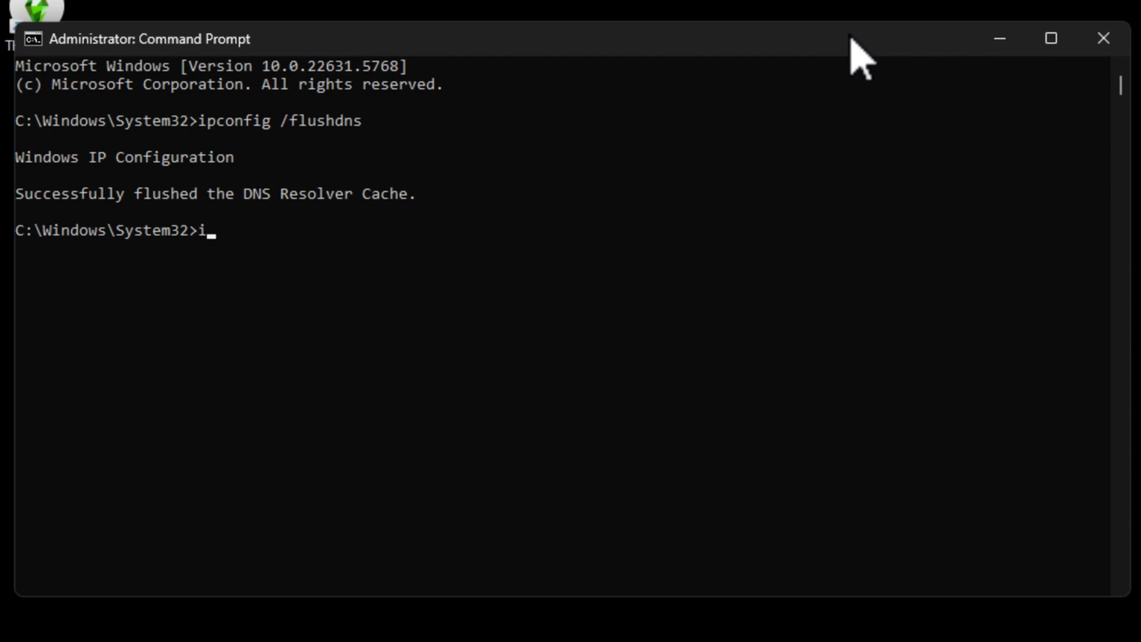
{"action": "type", "text": "pconfig"}
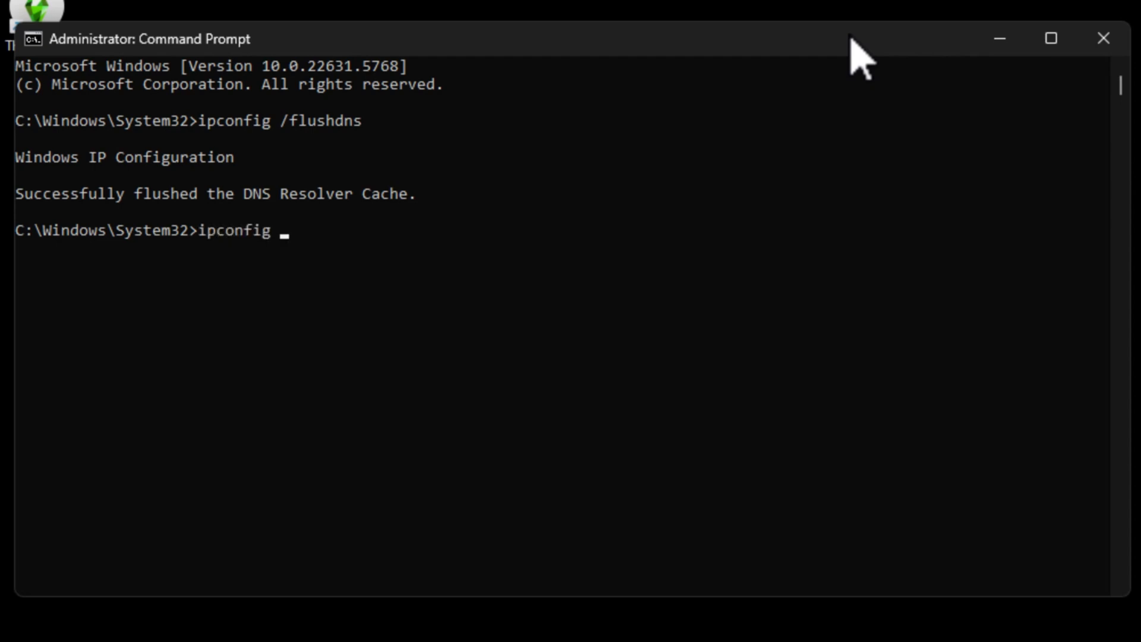
{"action": "key", "text": "Return"}
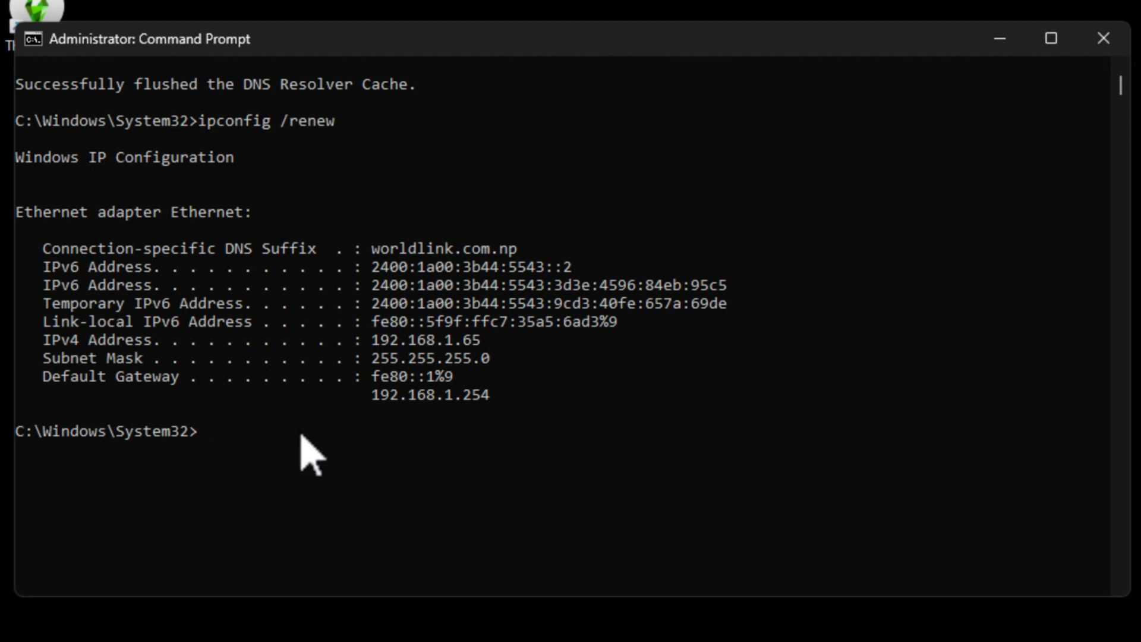
Enter the netsh winsock reset command in the Command Prompt
{"action": "type", "text": "ne"}
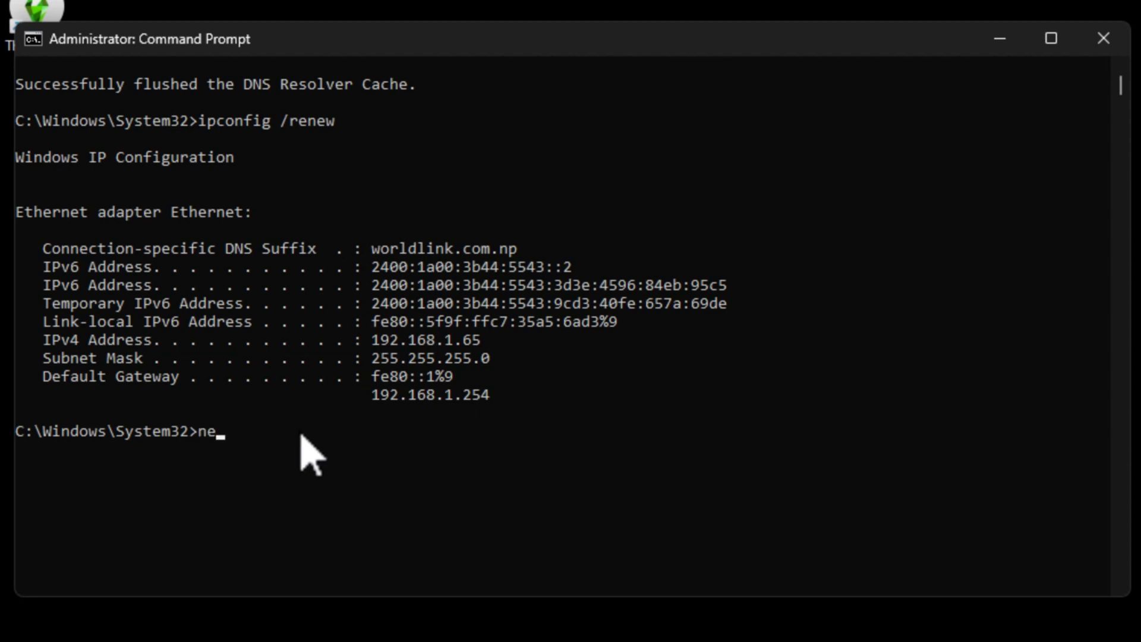
{"action": "type", "text": "tsh winsoc"}
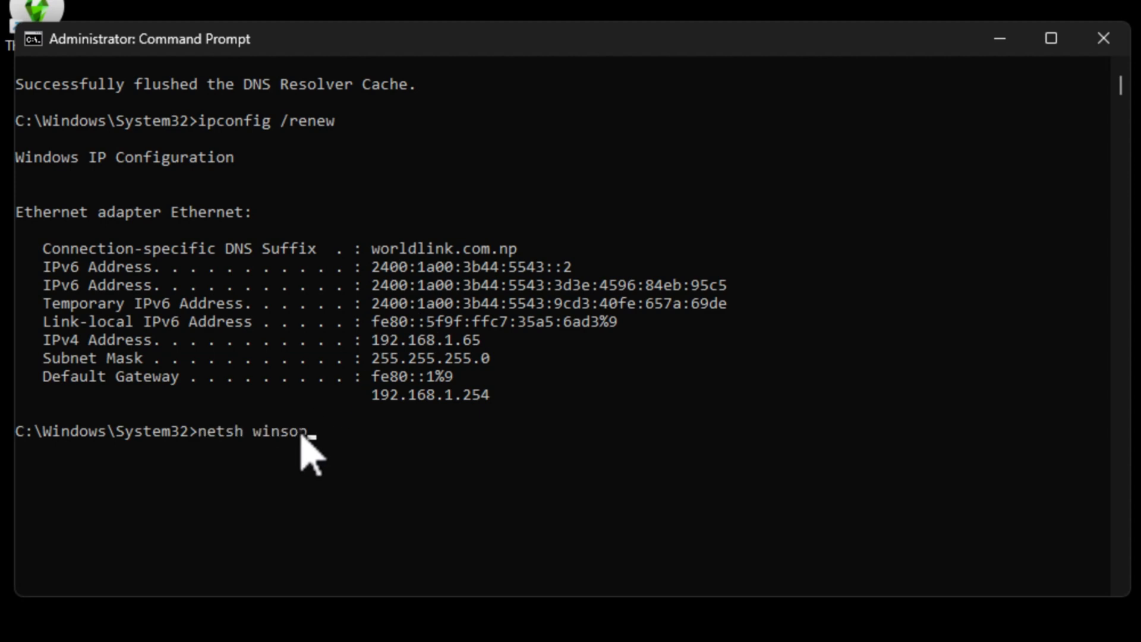
{"action": "type", "text": "k"}
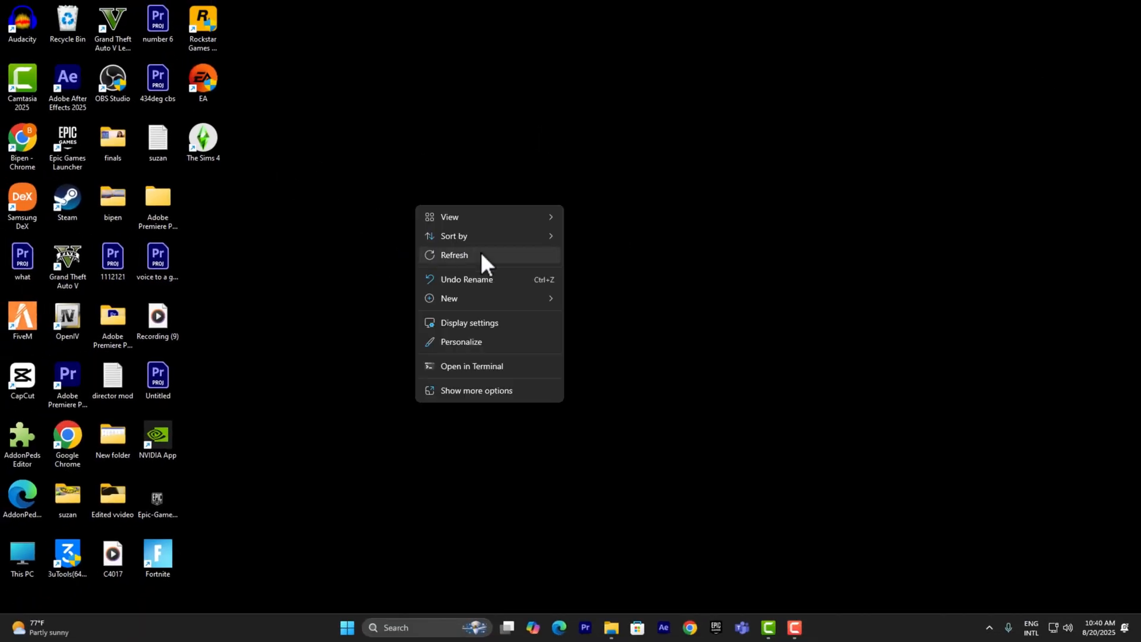
{"action": "left_click", "coordinate": [454, 255]}
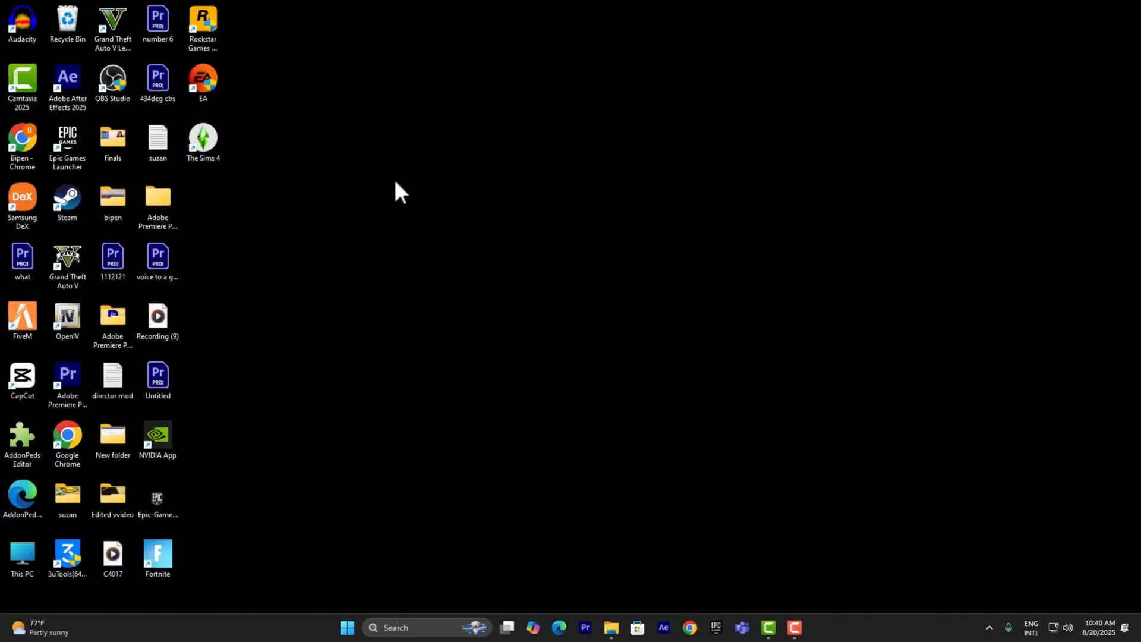
{"action": "mouse_move", "coordinate": [473, 219]}
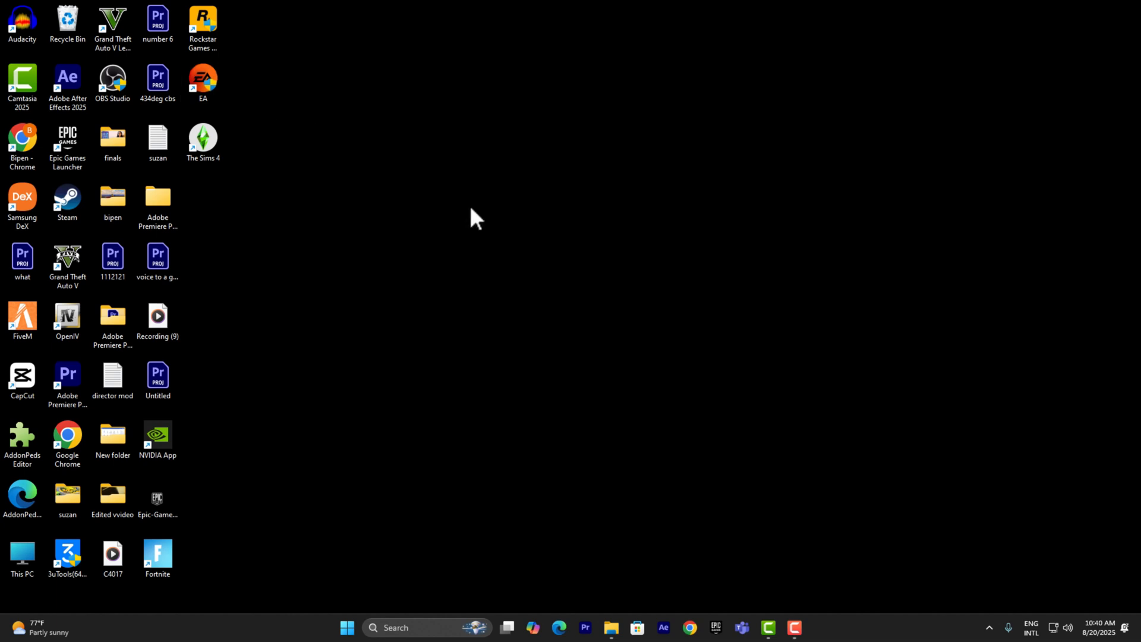
{"action": "mouse_move", "coordinate": [628, 231]}
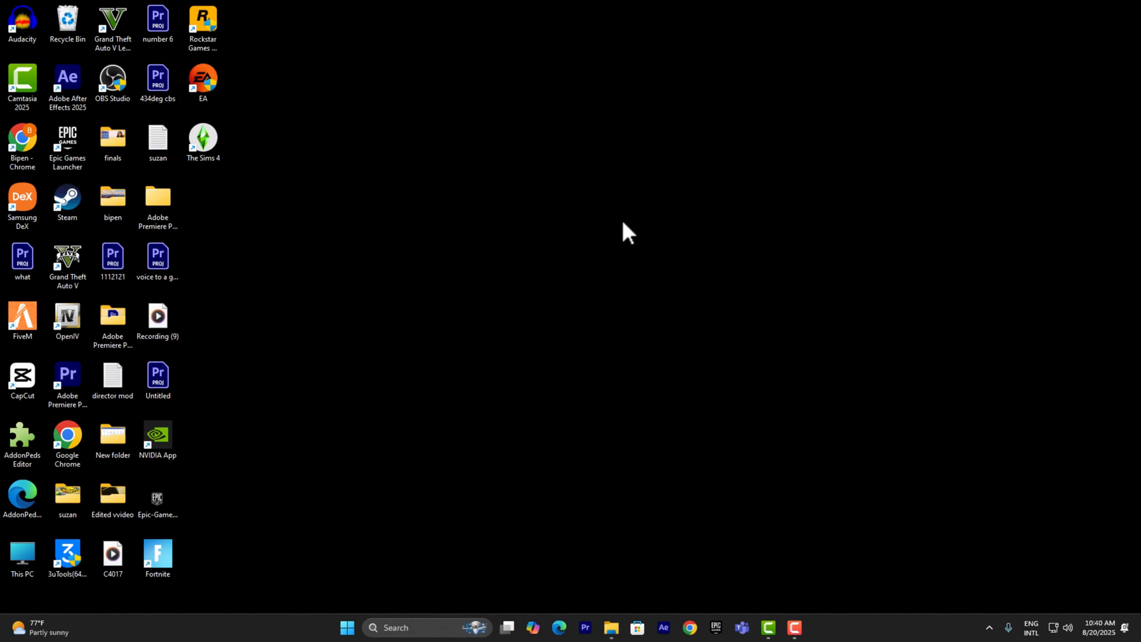
{"action": "mouse_move", "coordinate": [645, 226]}
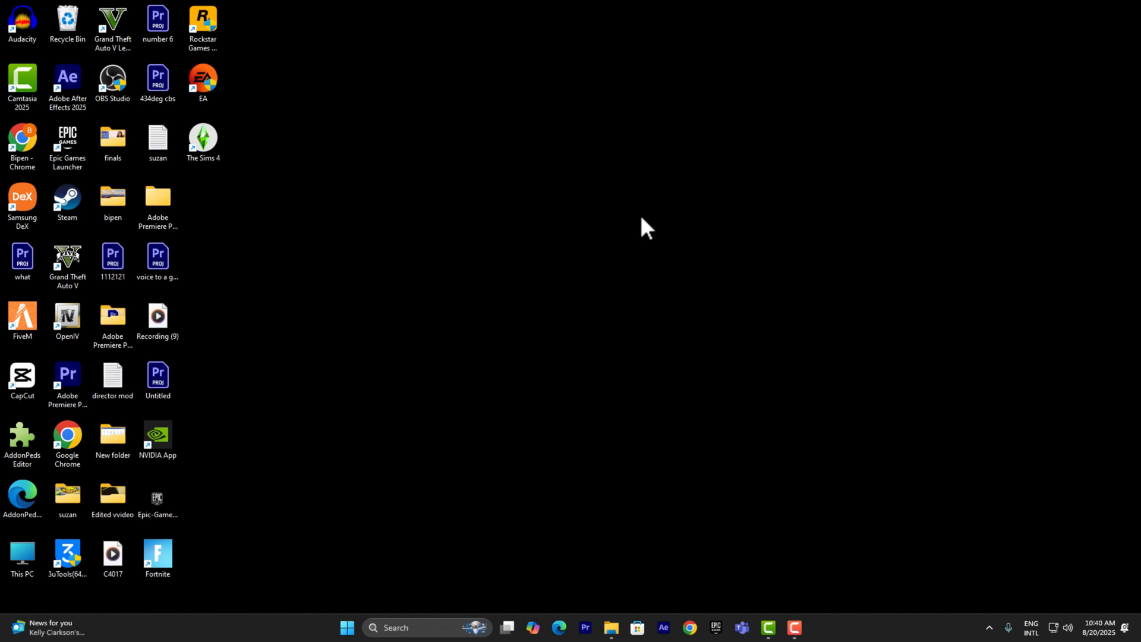
{"action": "mouse_move", "coordinate": [498, 269]}
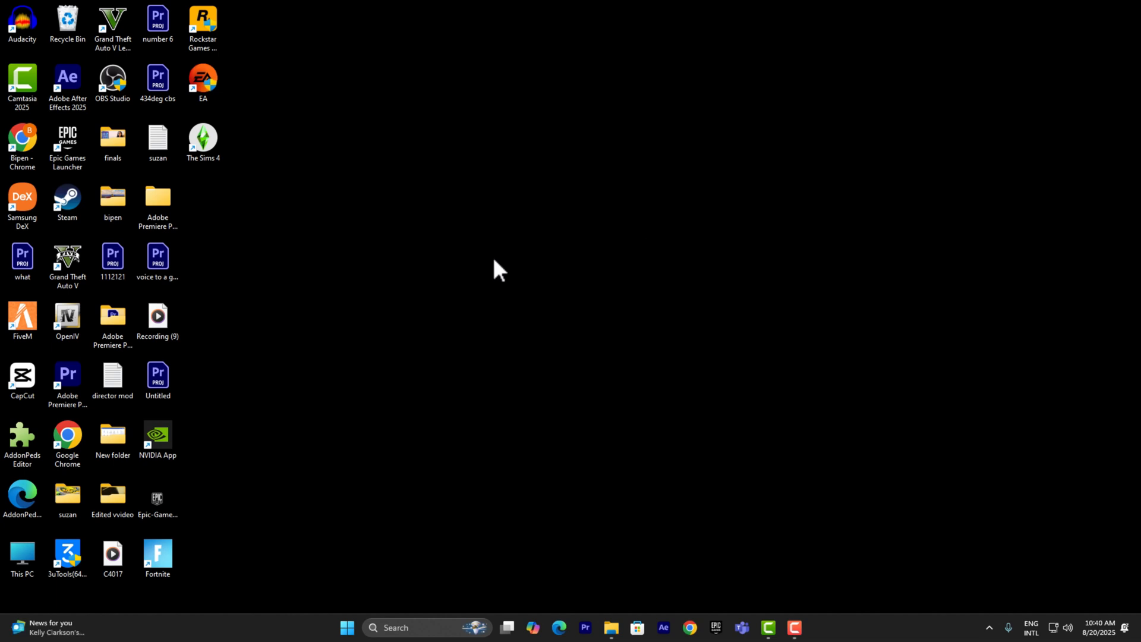
{"action": "mouse_move", "coordinate": [738, 173]}
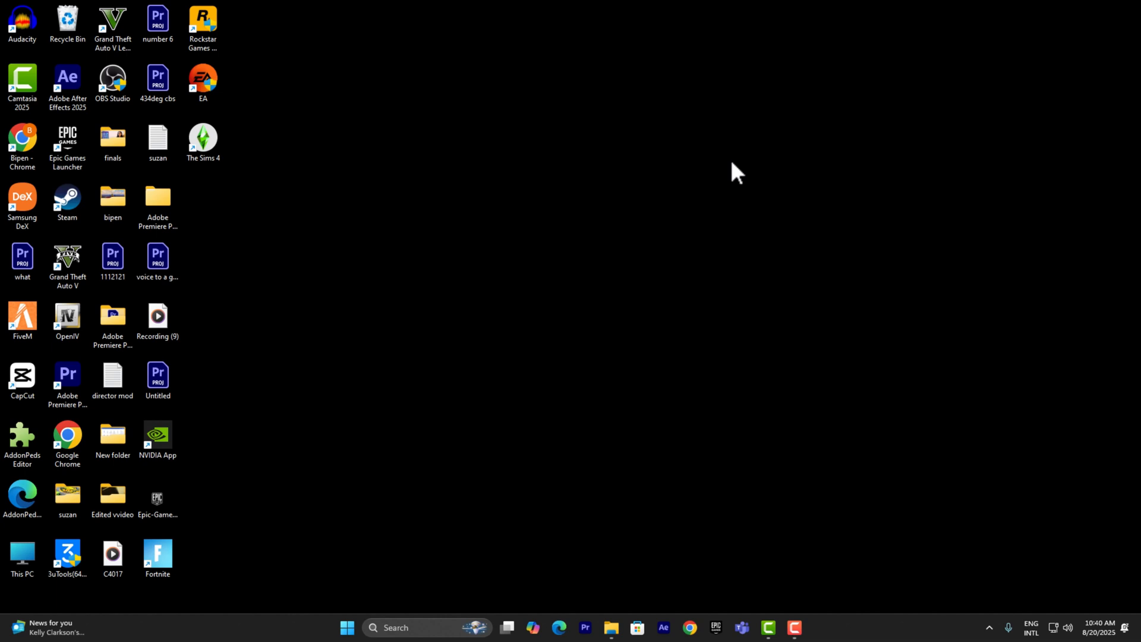
{"action": "mouse_move", "coordinate": [756, 179]}
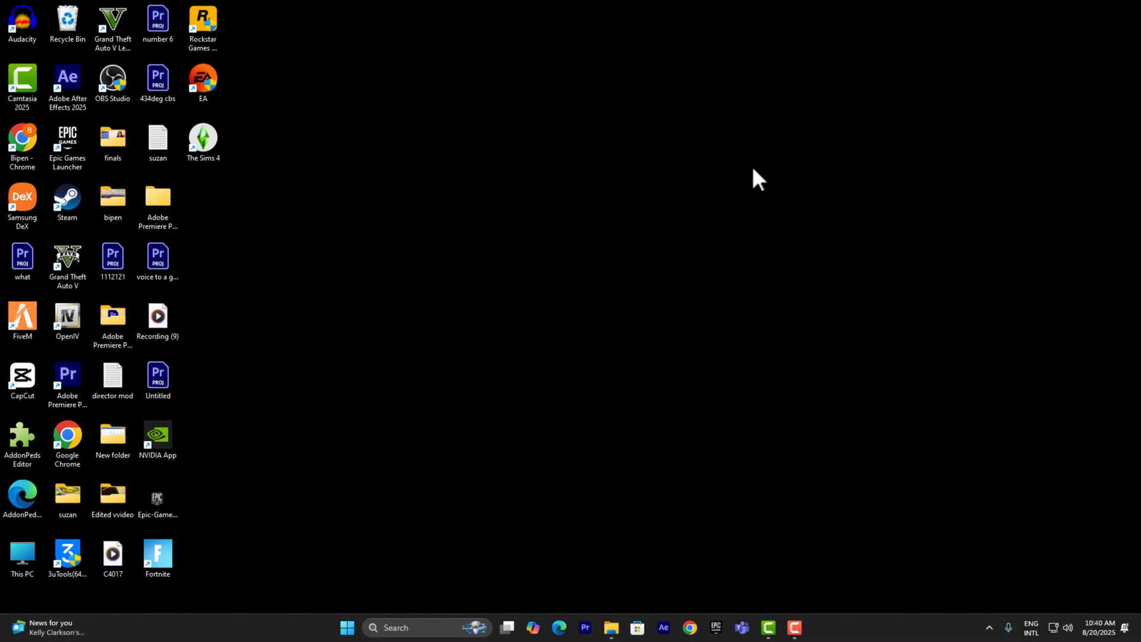